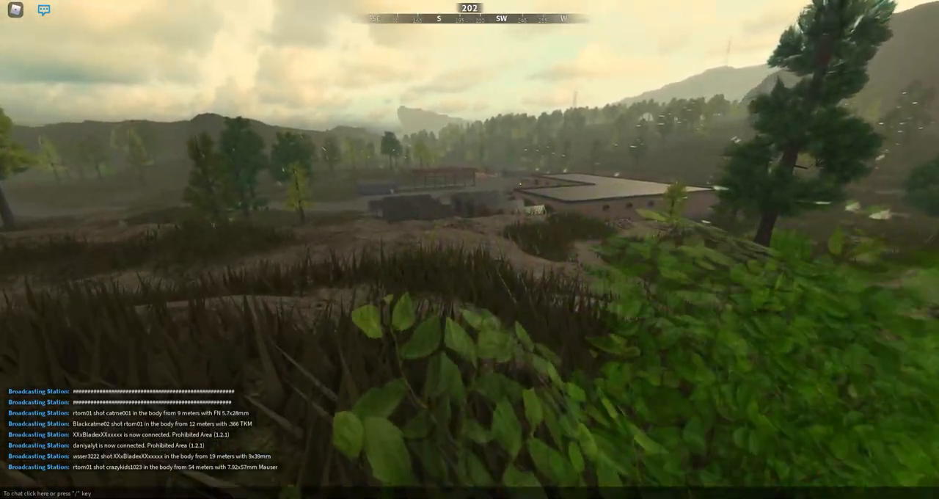
mouse_move(470, 250)
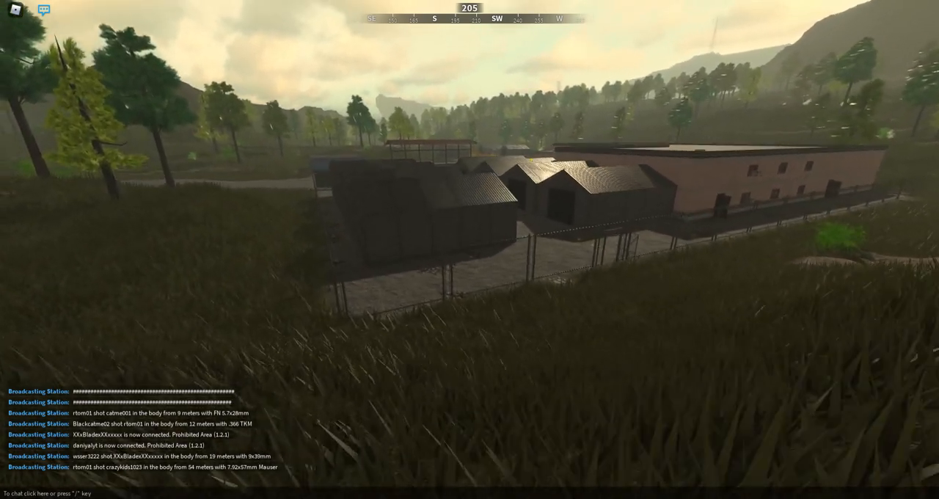
mouse_move(470, 250)
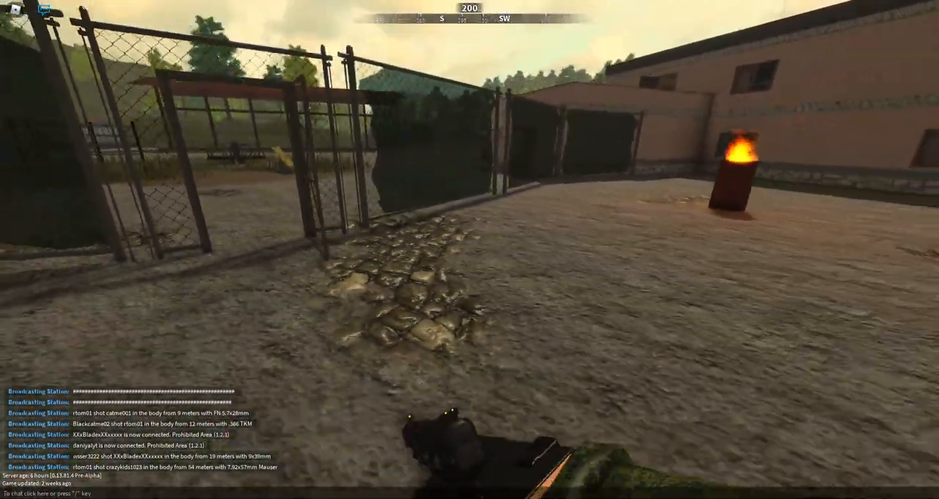
mouse_move(470, 249)
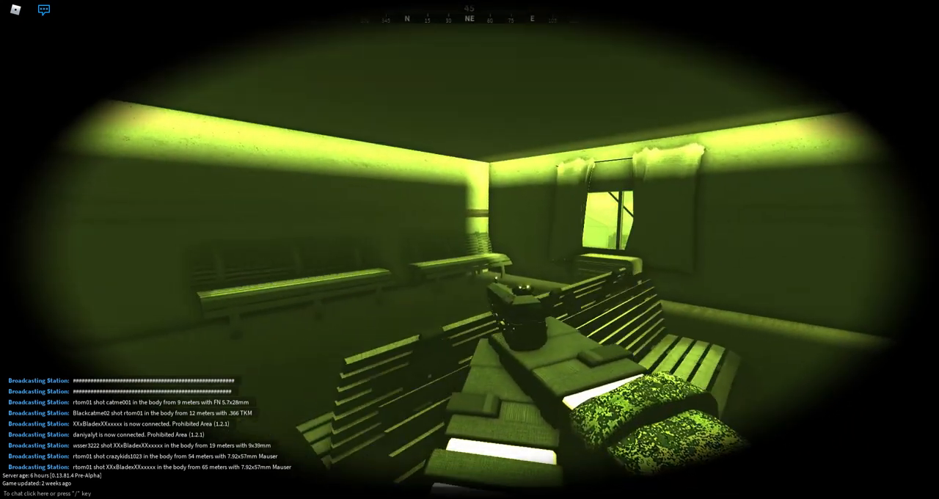
mouse_move(469, 250)
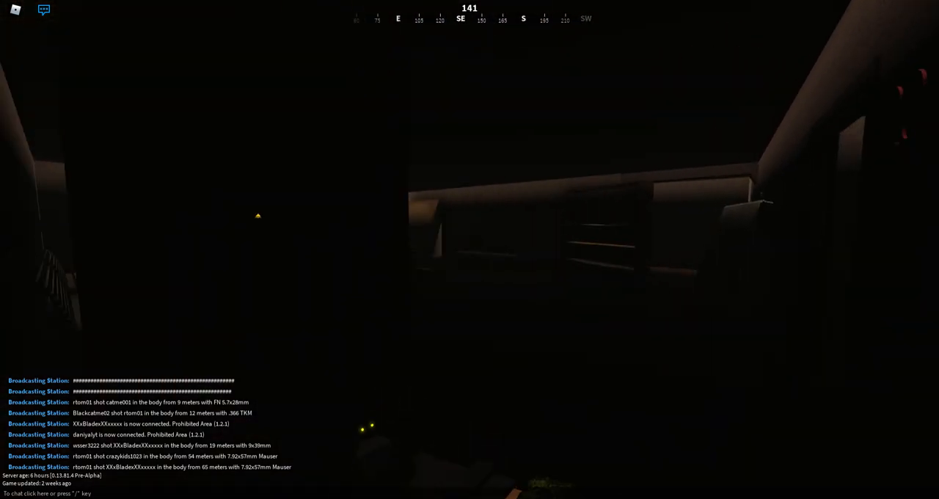
mouse_move(470, 250)
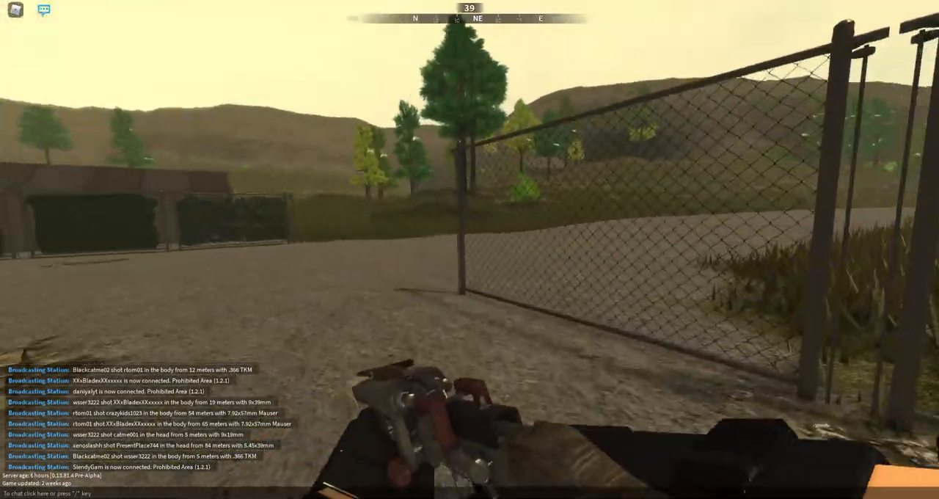
mouse_move(470, 250)
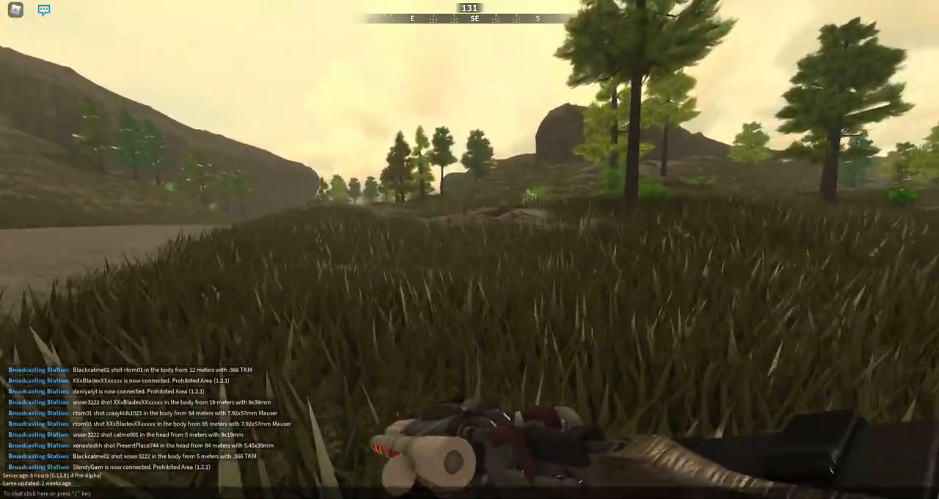
mouse_move(469, 249)
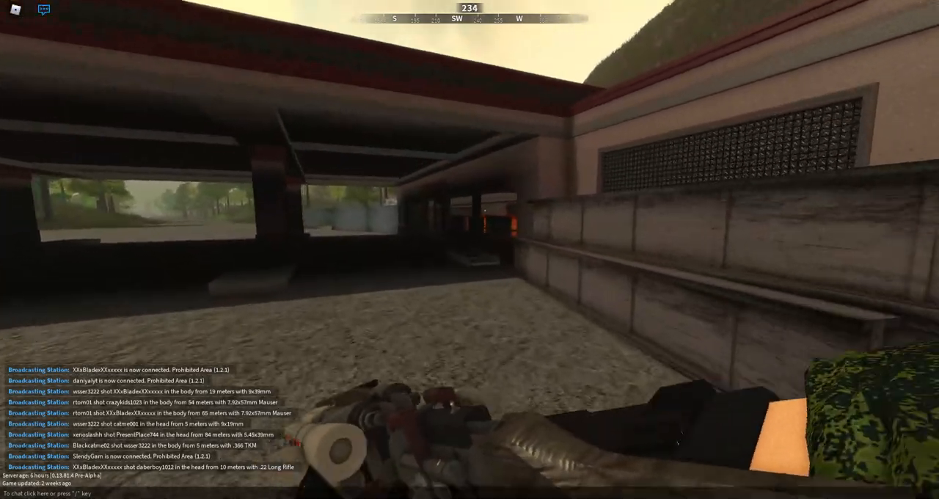
mouse_move(470, 249)
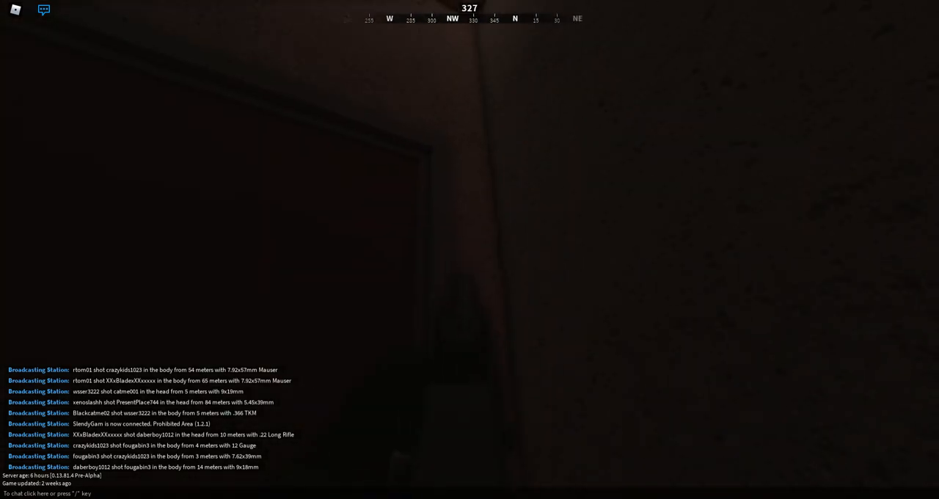
mouse_move(470, 249)
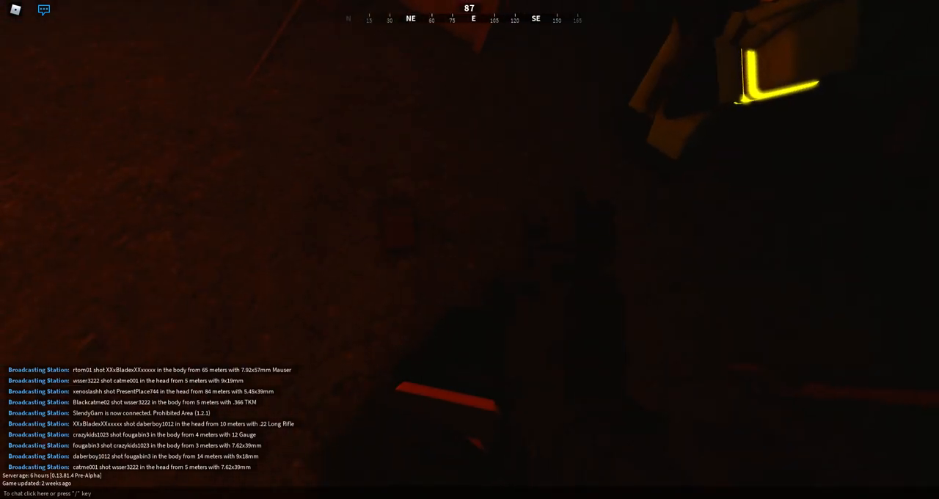
mouse_move(470, 250)
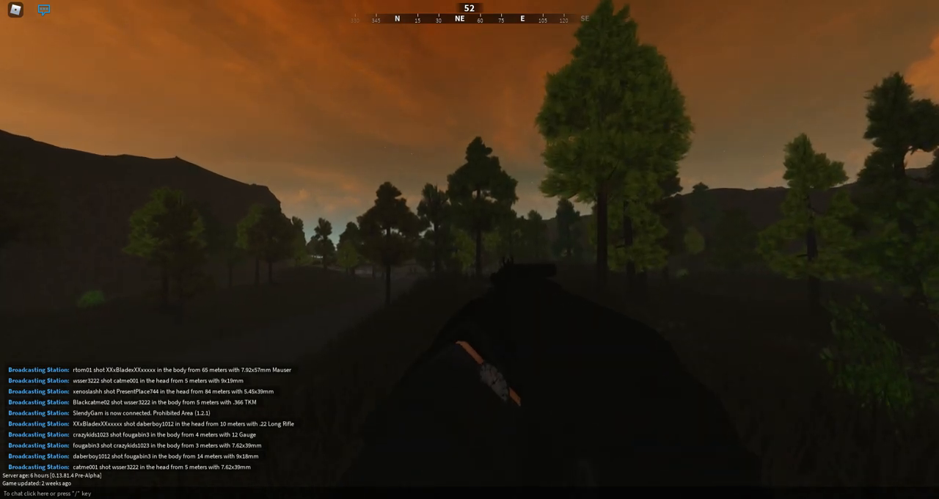
mouse_move(469, 250)
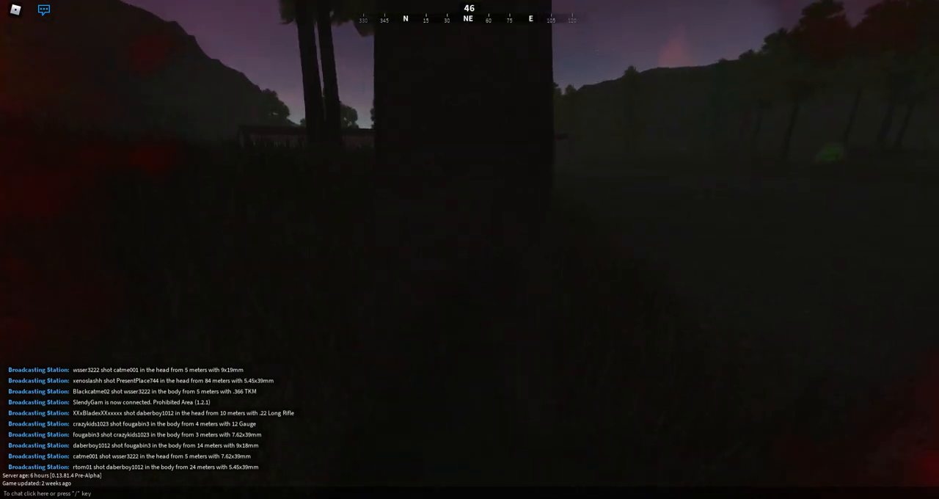
Step: Bring up the Roblox game menu showing the server's player list
key(Escape)
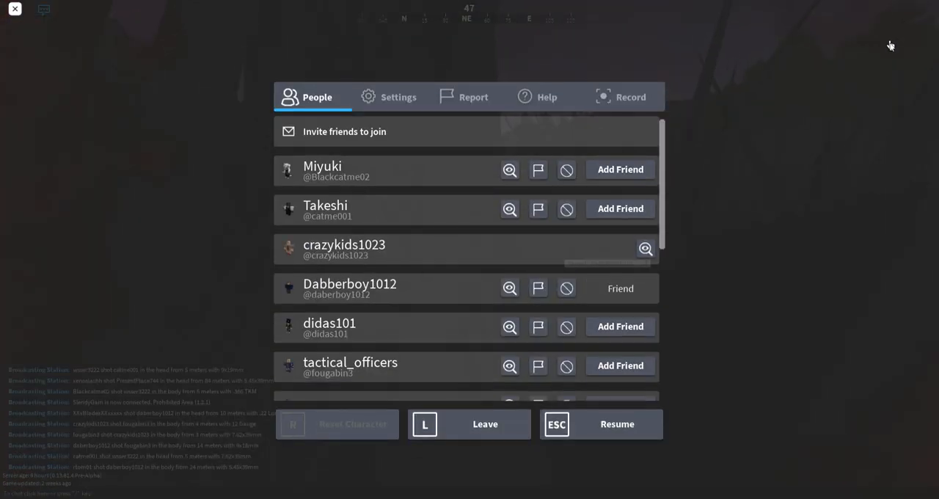